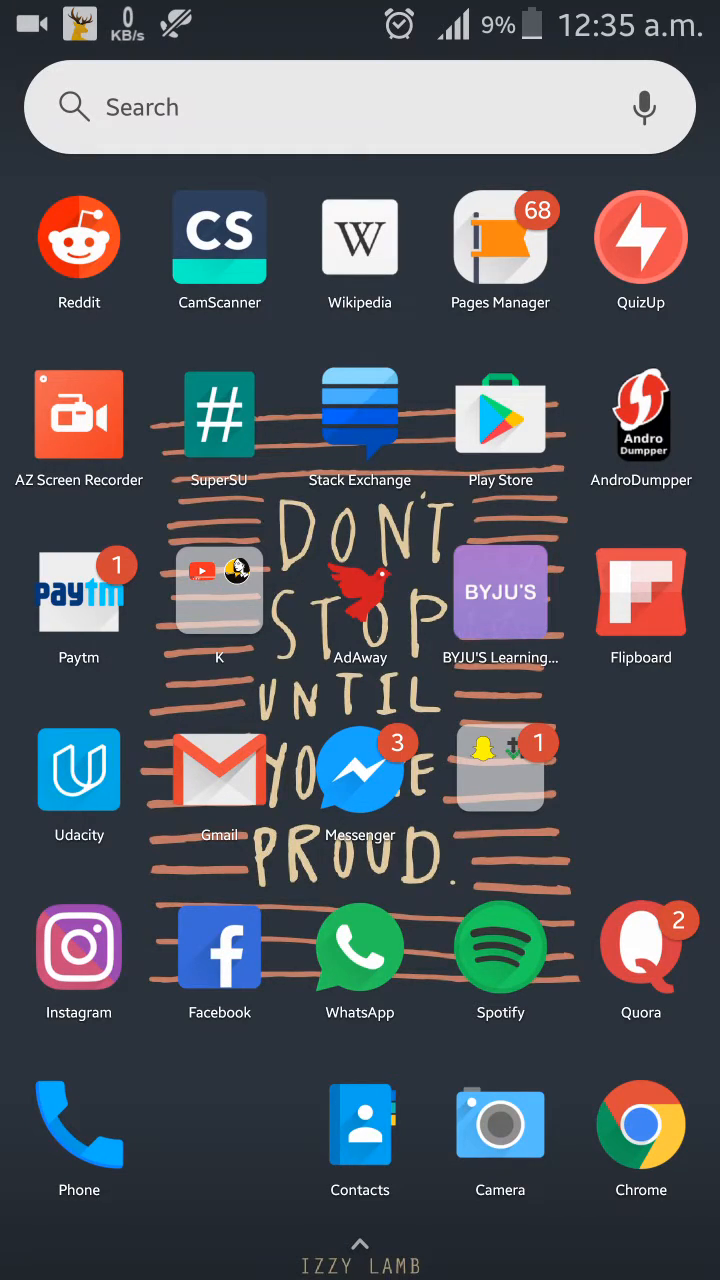
Pull down the notification shade to show quick settings and notifications
scroll(down, 3)
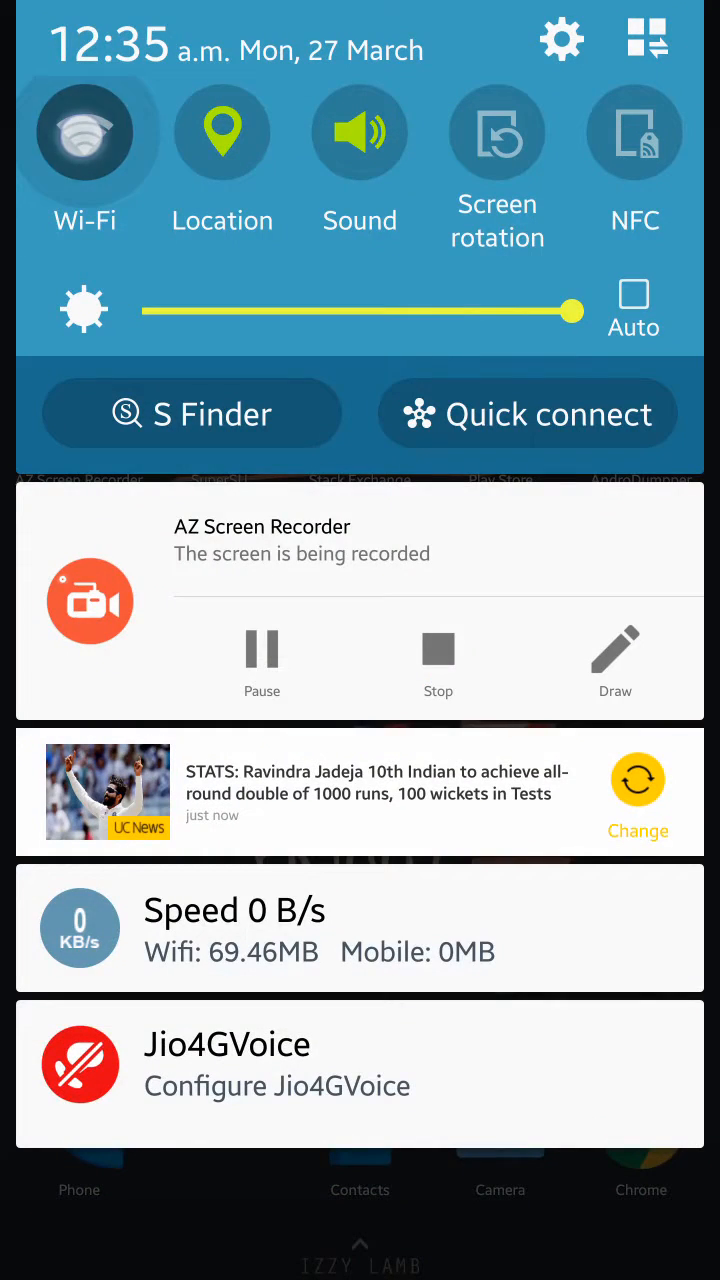
Enable Wi-Fi in Settings and attempt connecting to the saved srihari network
click(85, 135)
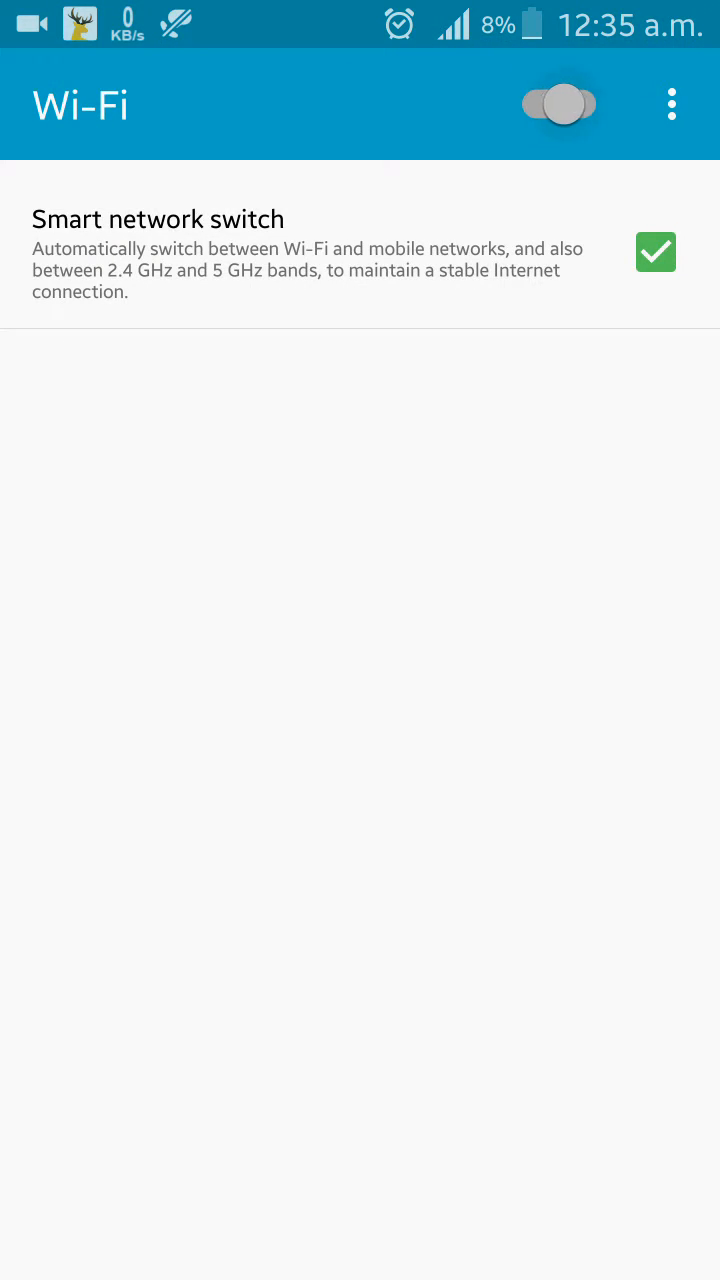
click(558, 103)
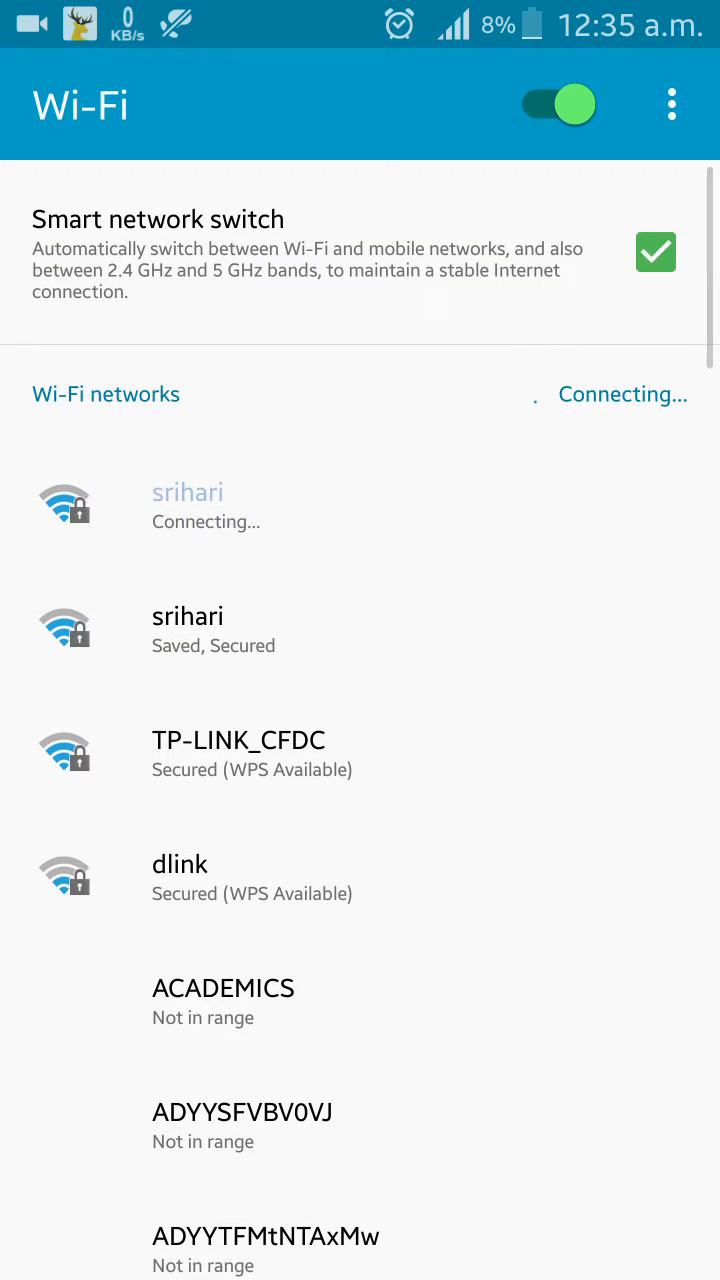
click(188, 506)
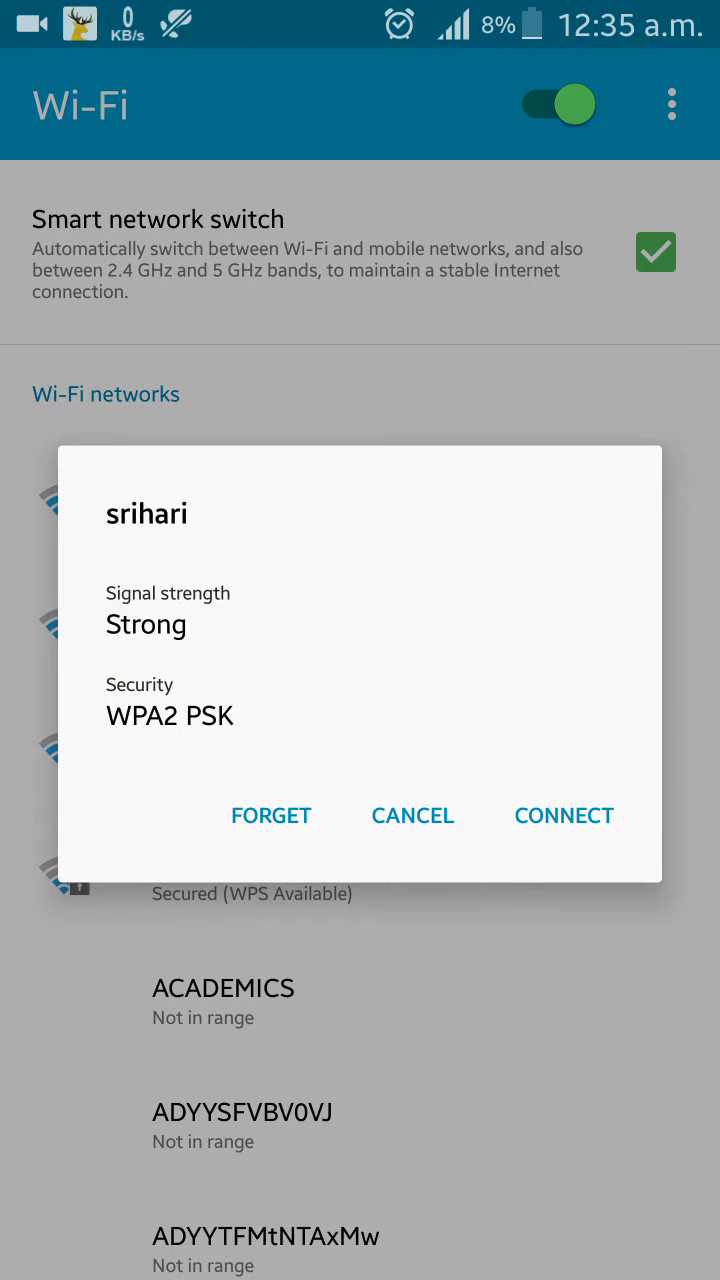
click(563, 815)
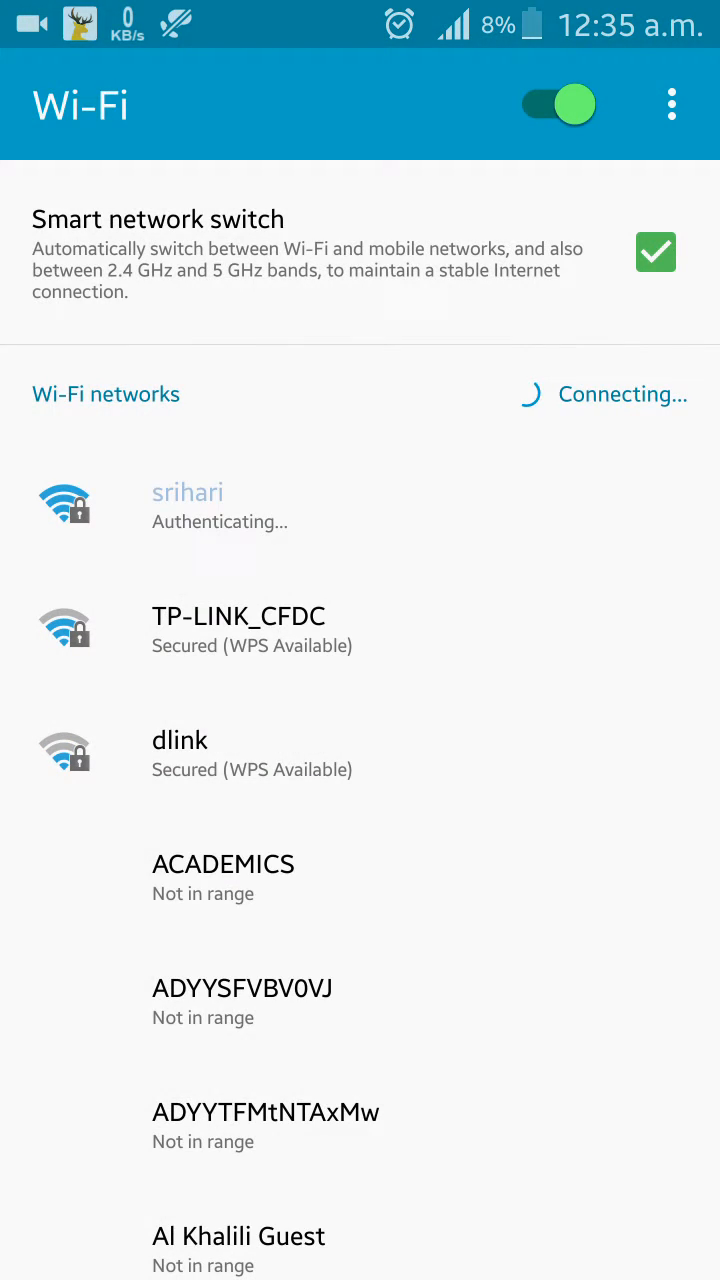
click(187, 505)
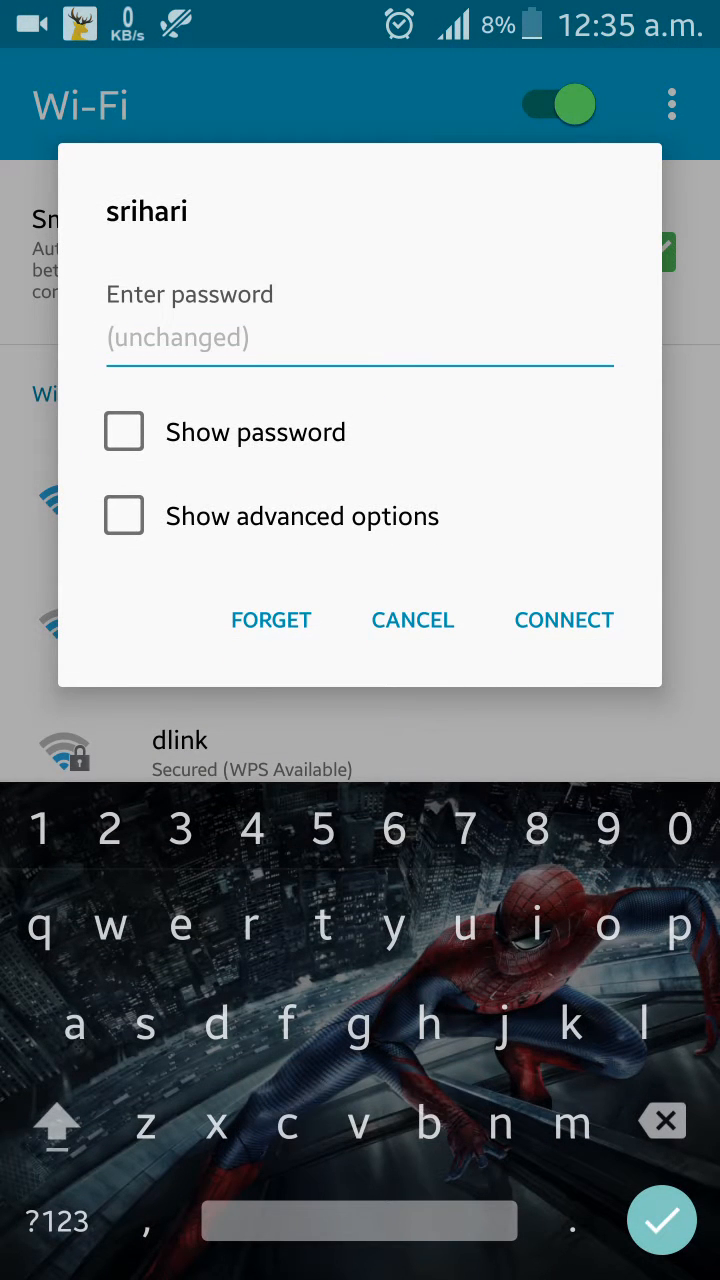
click(563, 620)
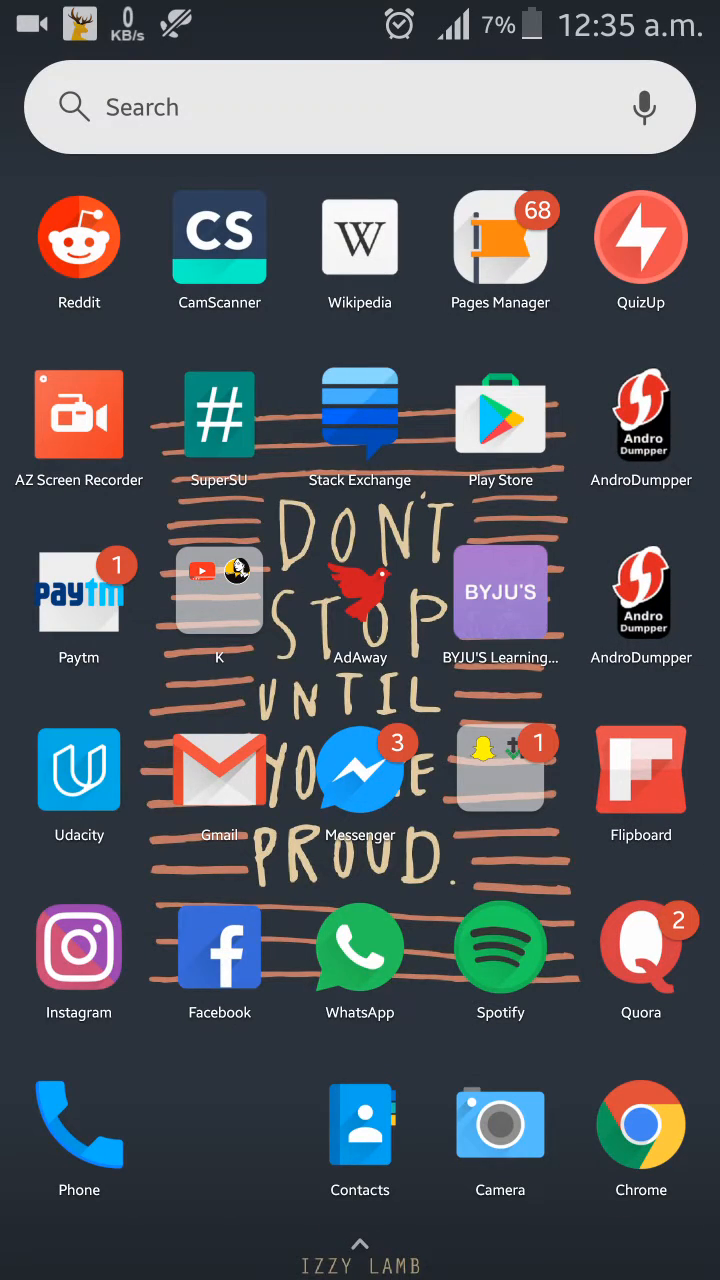
Launch AndroDumpper, rescan WPS networks, and start a connection attempt on srihari
click(641, 408)
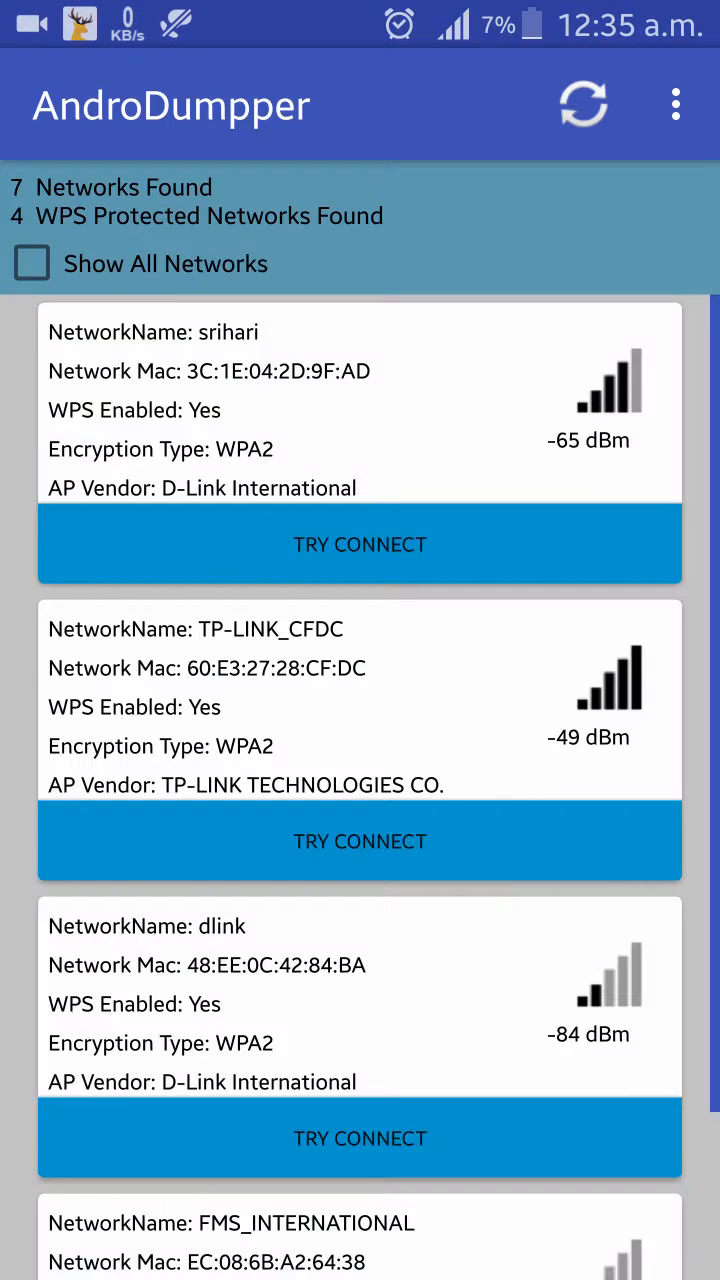
click(583, 103)
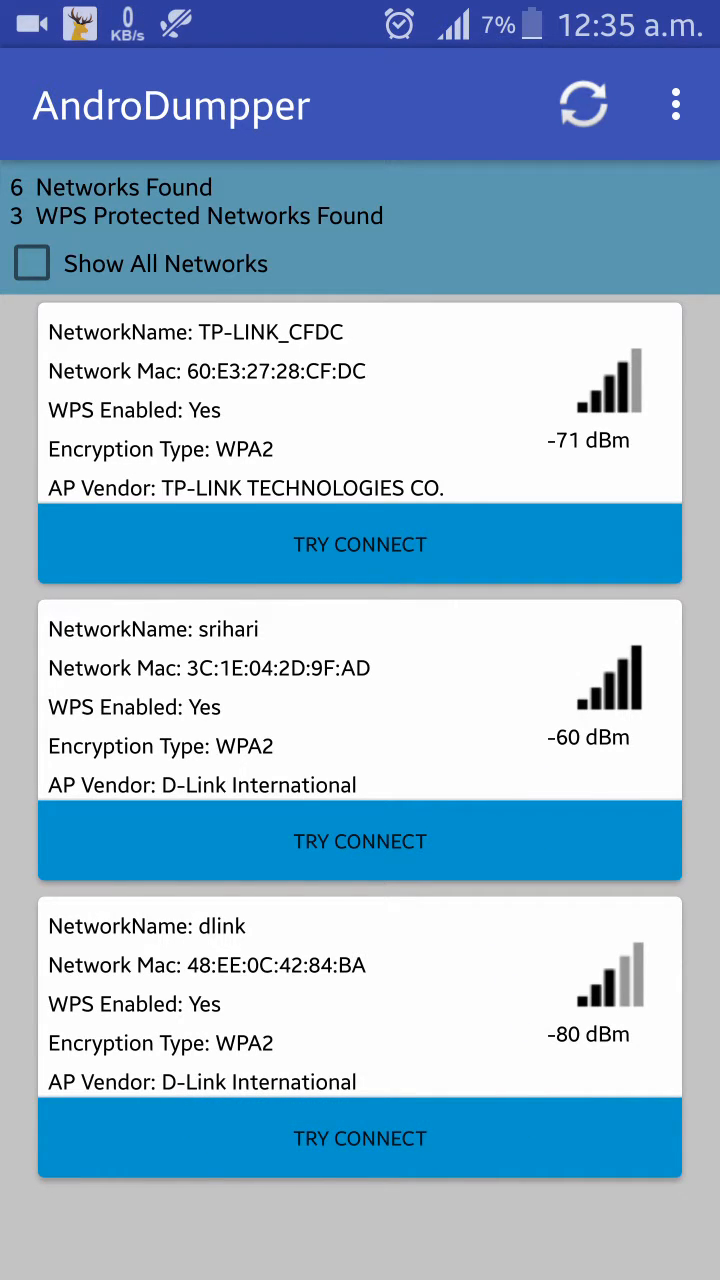
click(359, 544)
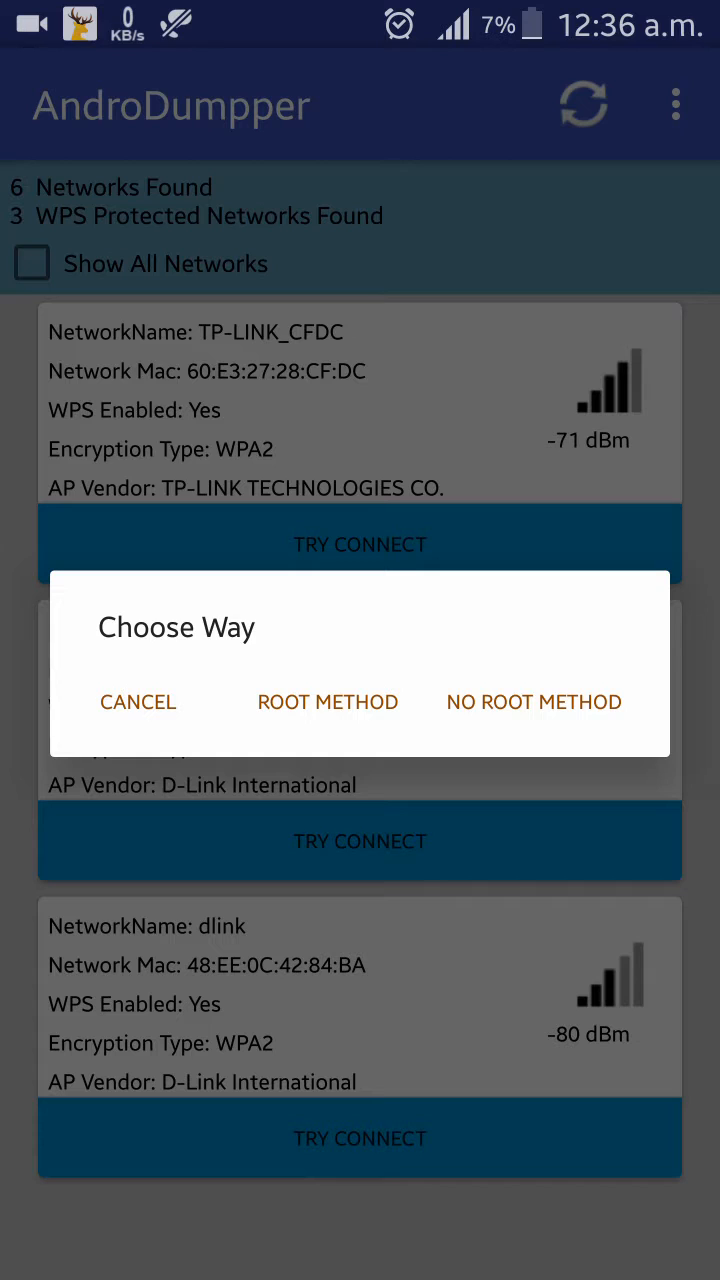
click(327, 702)
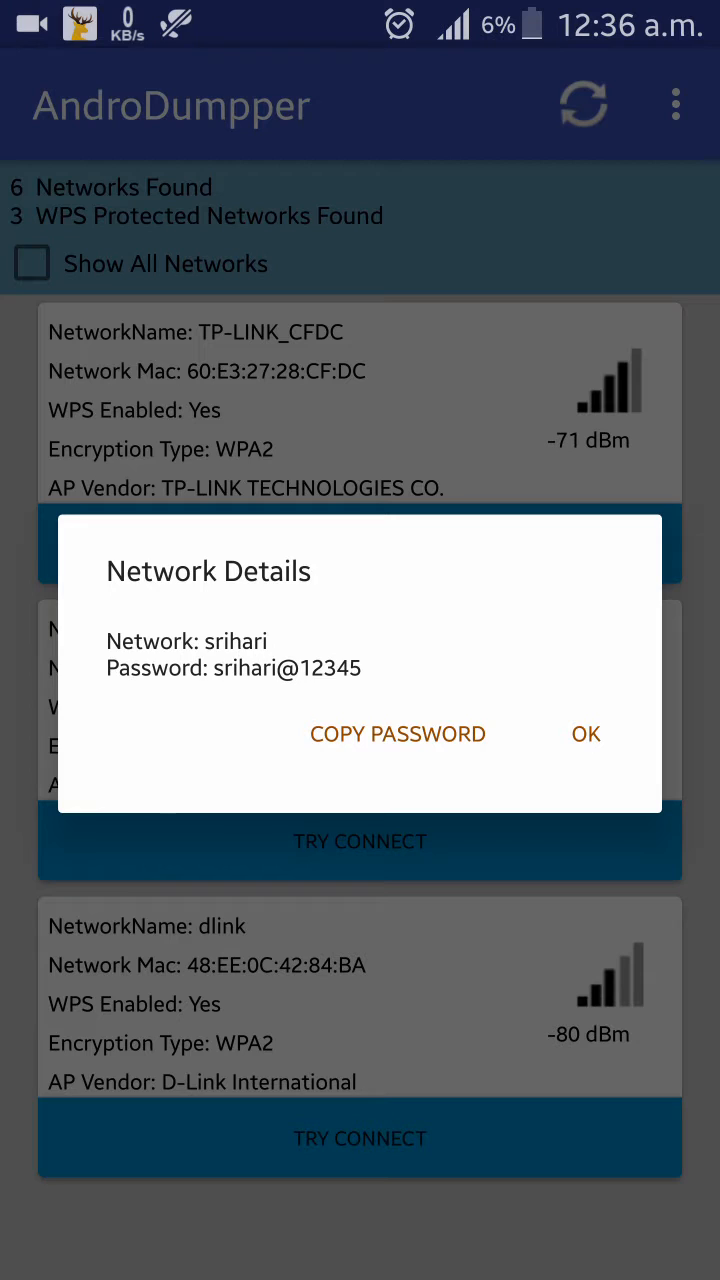
click(409, 734)
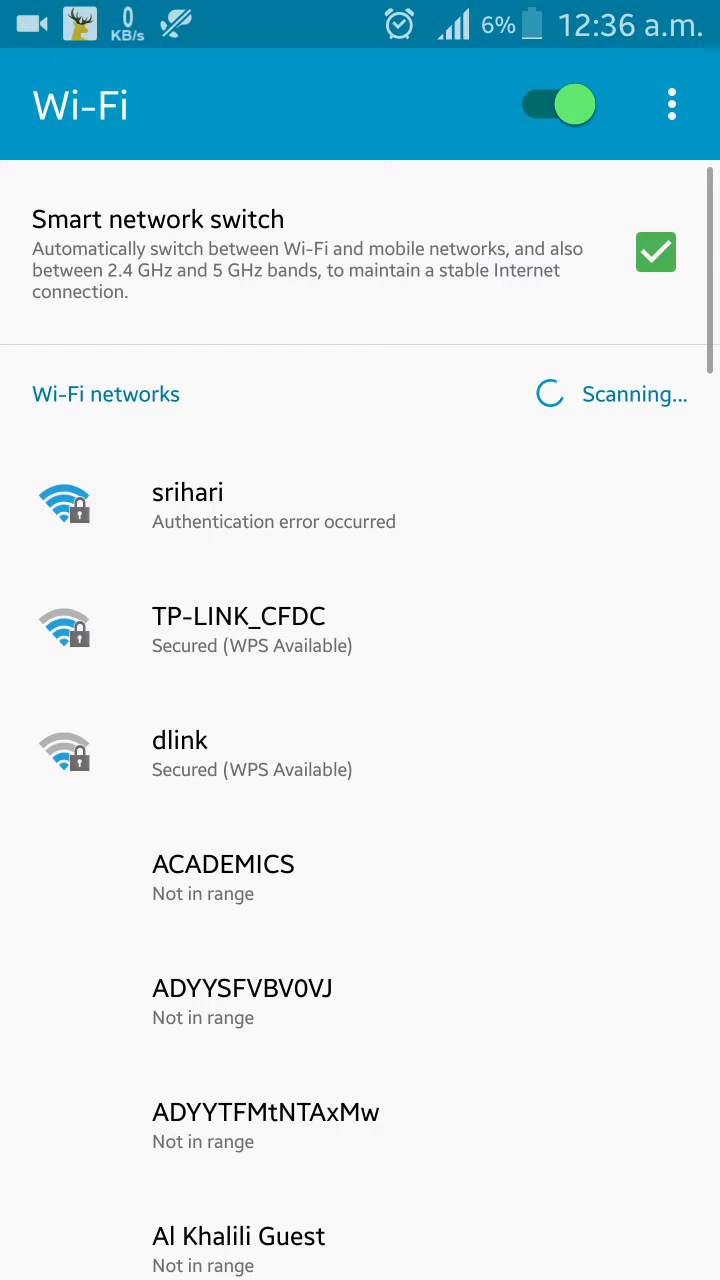
Forget the failing srihari login, then reconnect using the recovered password
click(187, 505)
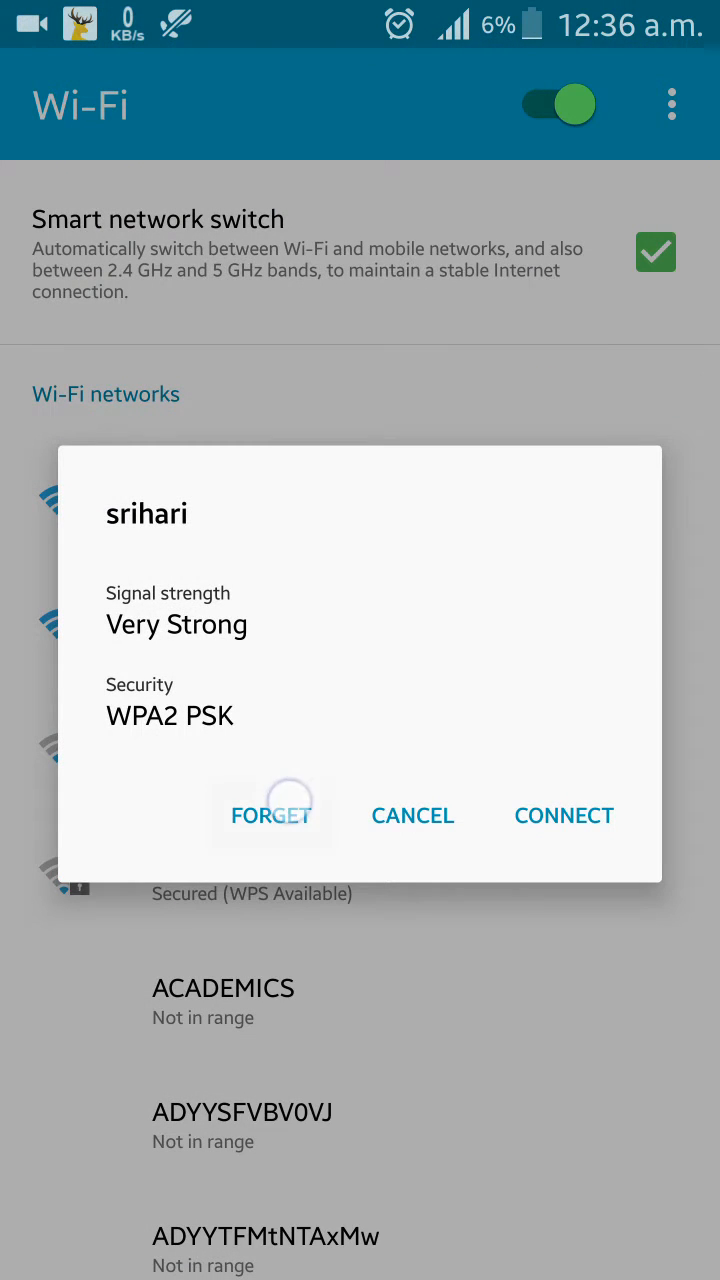
click(563, 815)
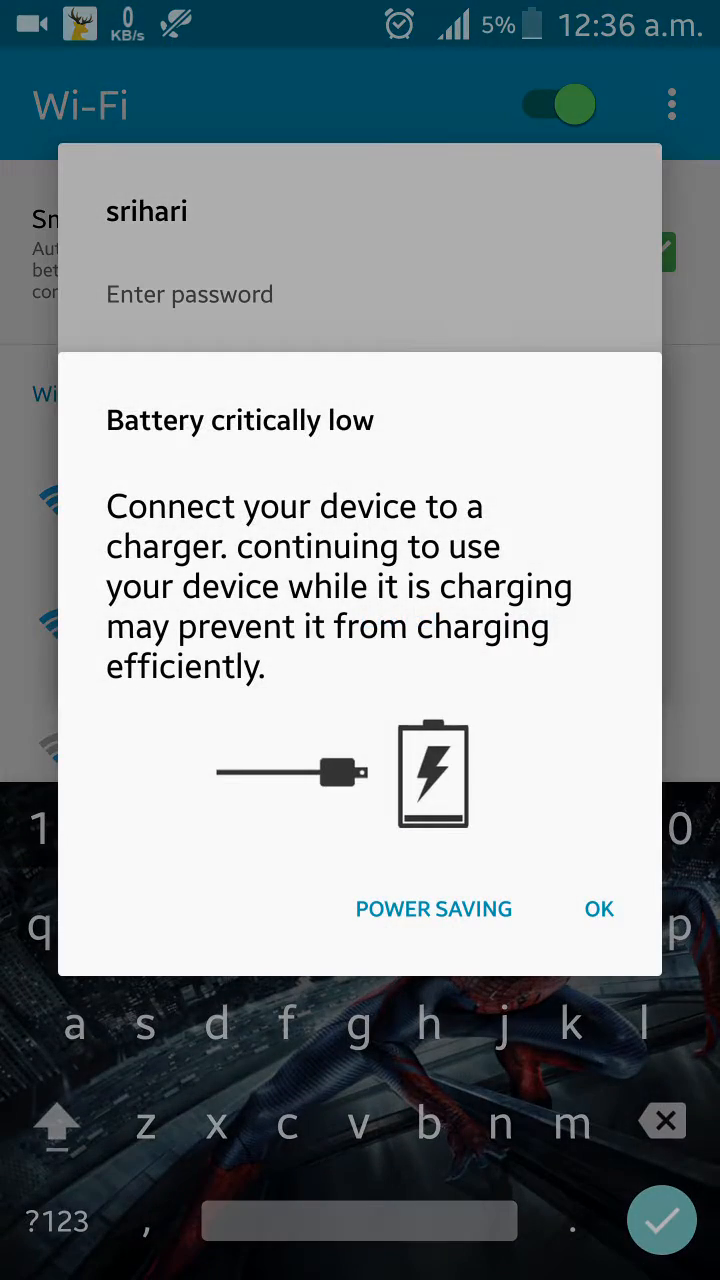
click(599, 909)
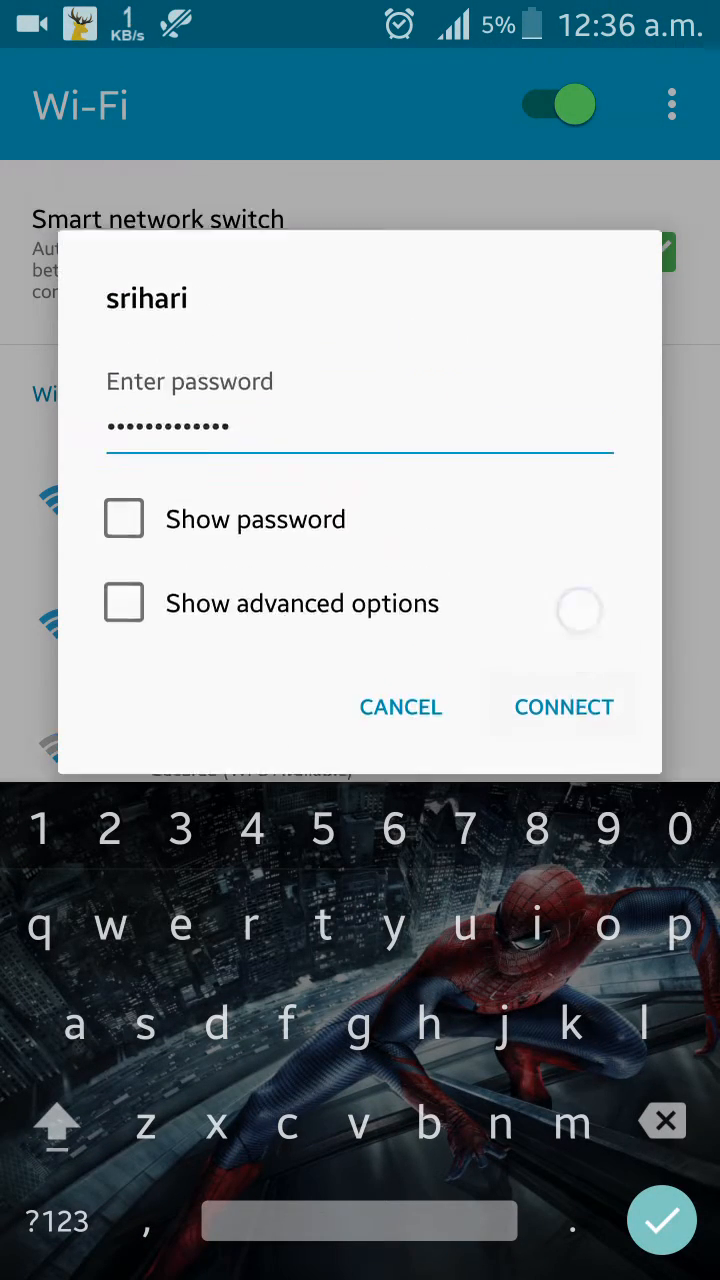
click(563, 707)
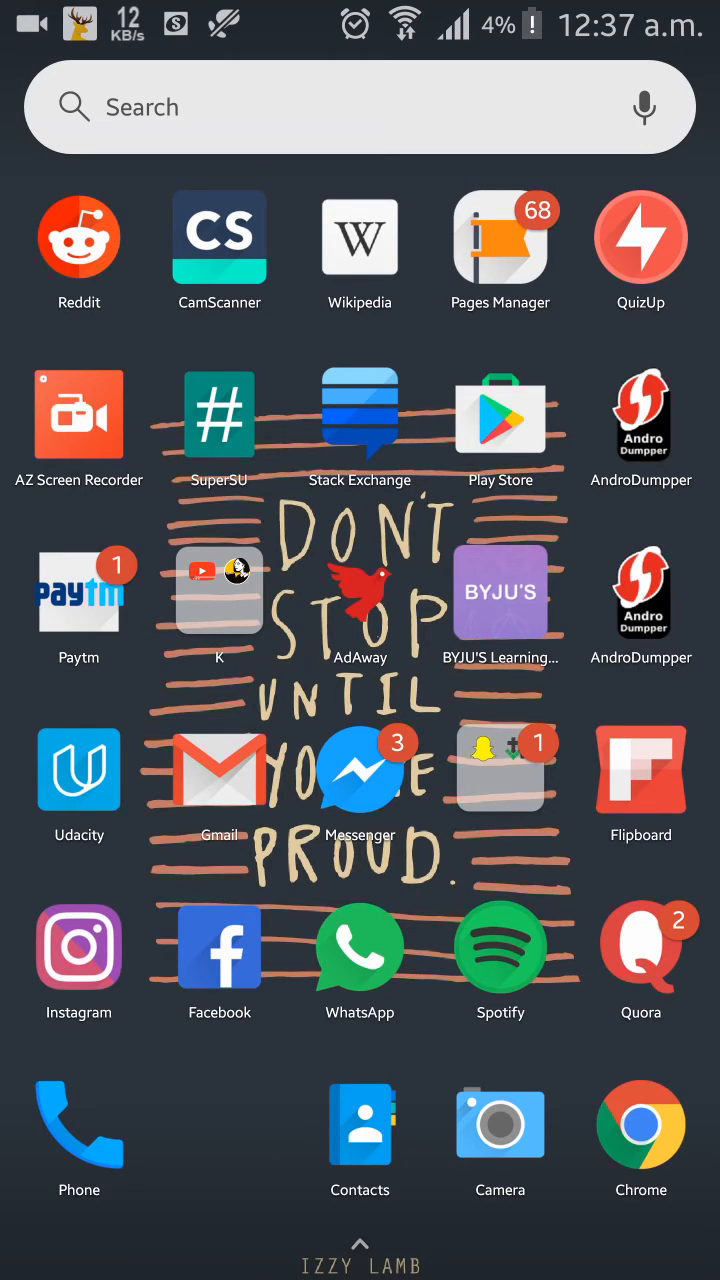
scroll(down, 3)
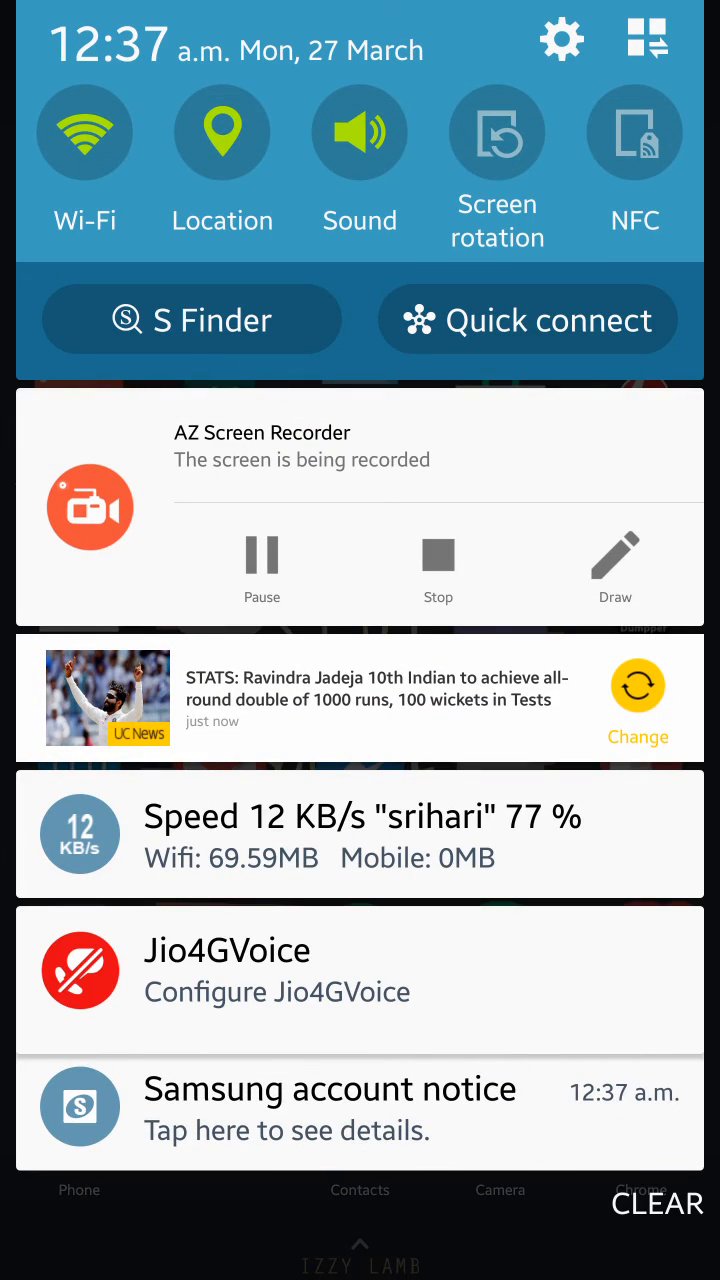